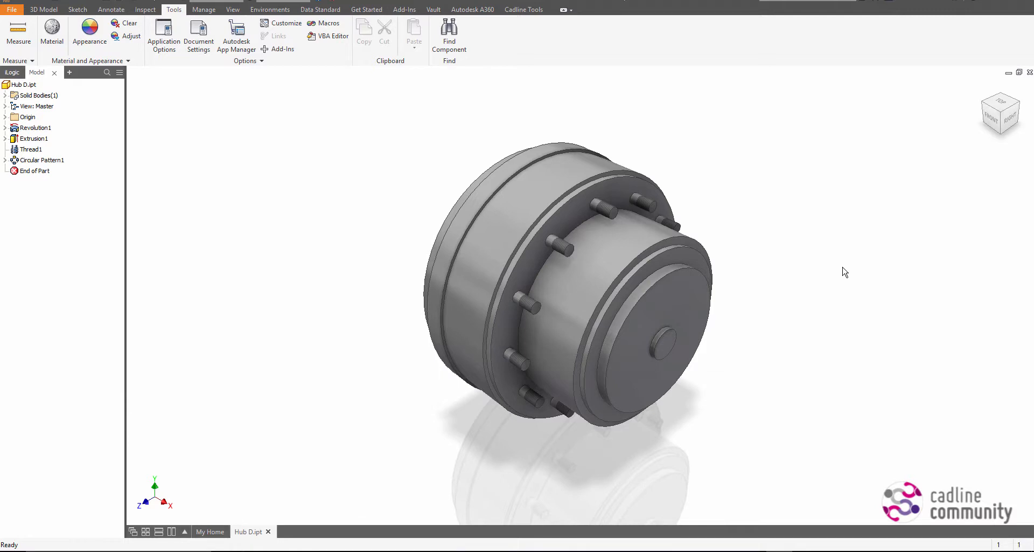
{"action": "mouse_move", "coordinate": [851, 283]}
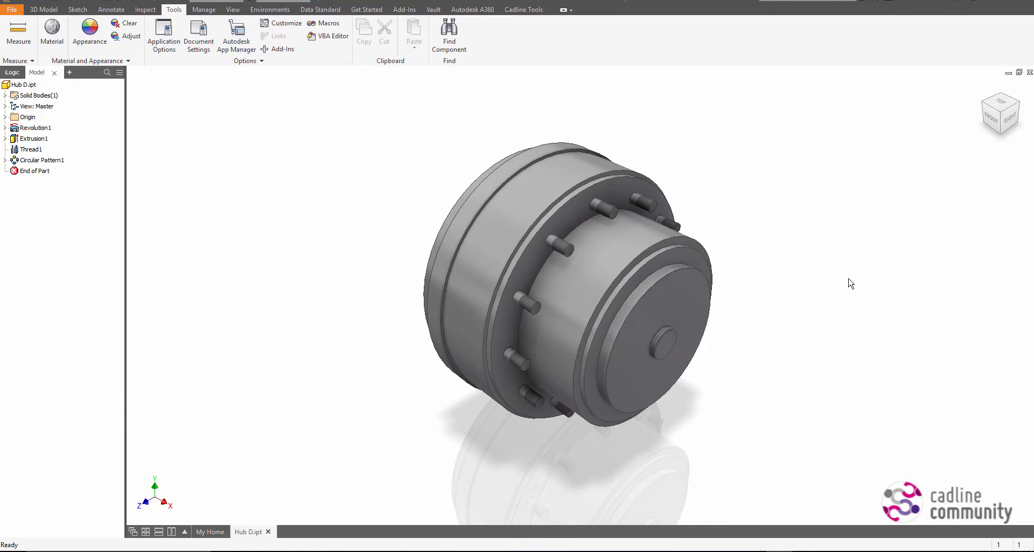
{"action": "mouse_move", "coordinate": [828, 301]}
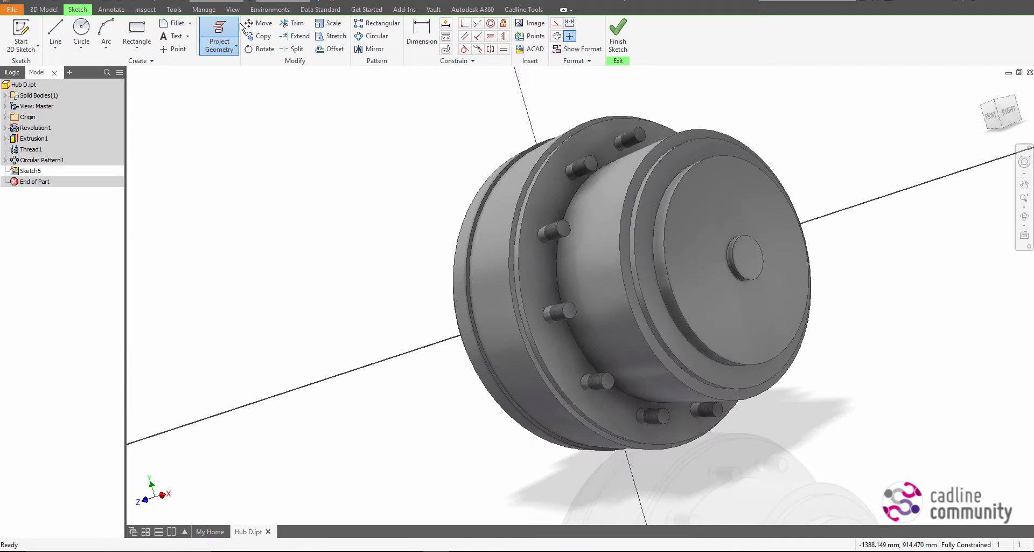
- Project a stud edge into the sketch as ordinary geometry and check the resulting circles
{"action": "left_click", "coordinate": [587, 183]}
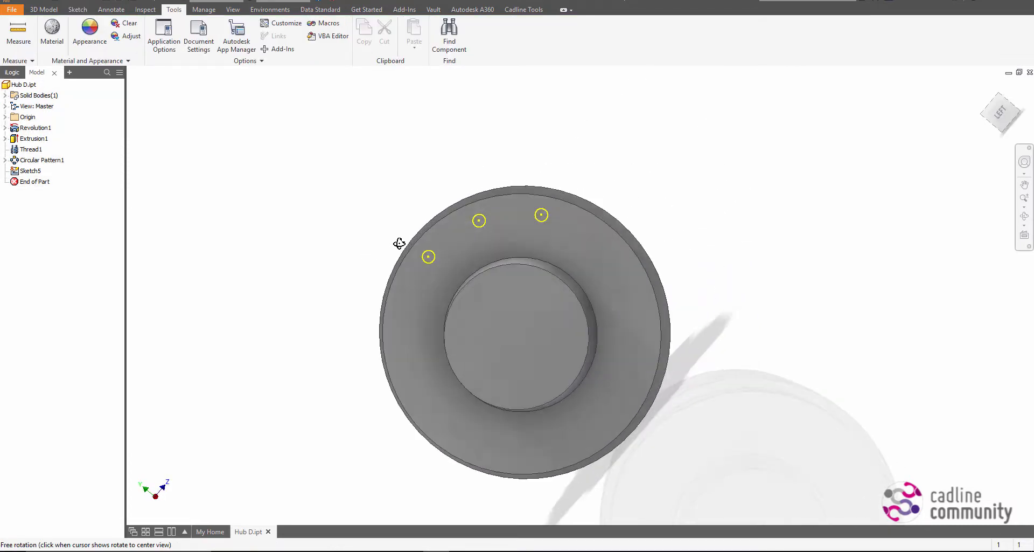
{"action": "left_click_drag", "start_coordinate": [398, 242], "coordinate": [397, 260]}
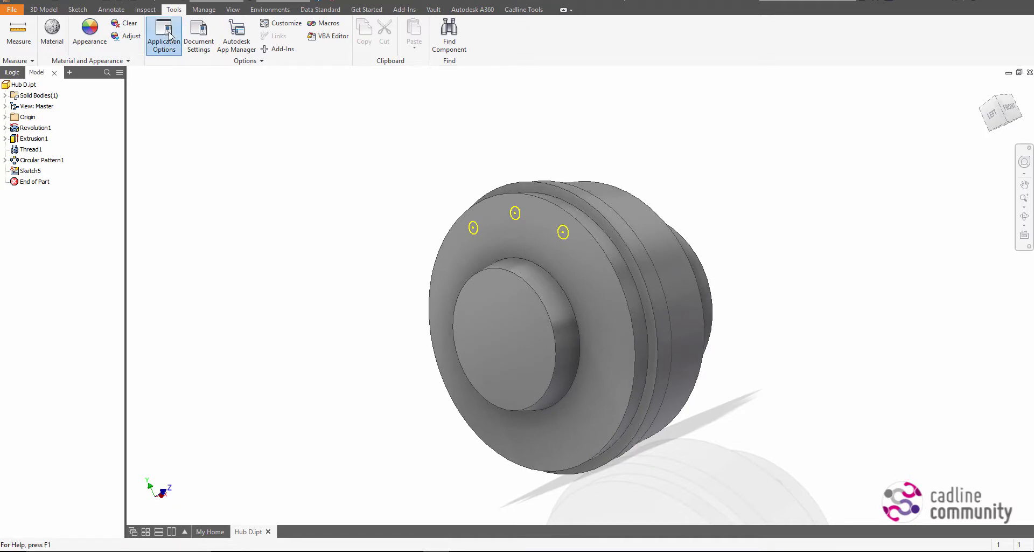
- In Application Options > Sketch, enable 'Project objects as construction geometry'
{"action": "left_click", "coordinate": [164, 34]}
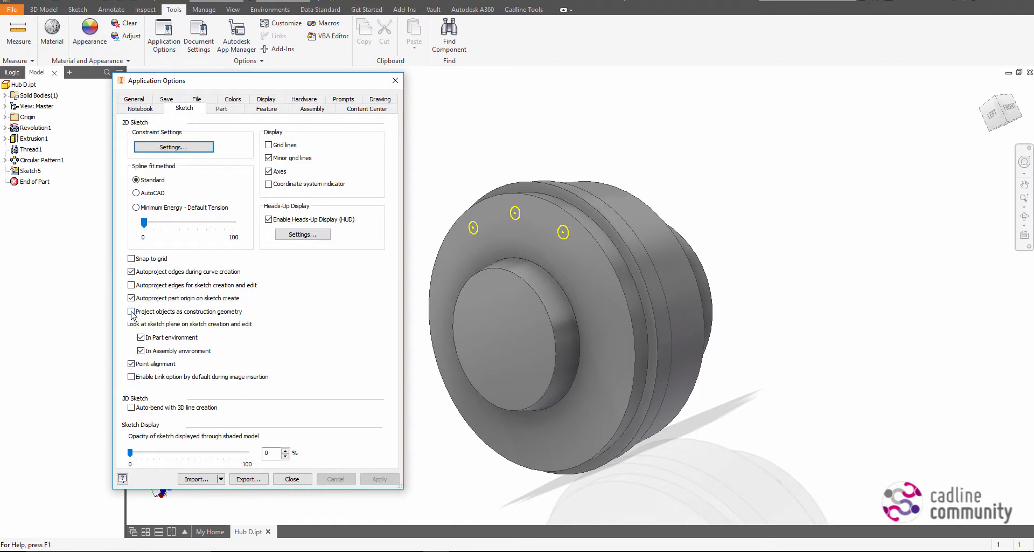
{"action": "left_click", "coordinate": [292, 478]}
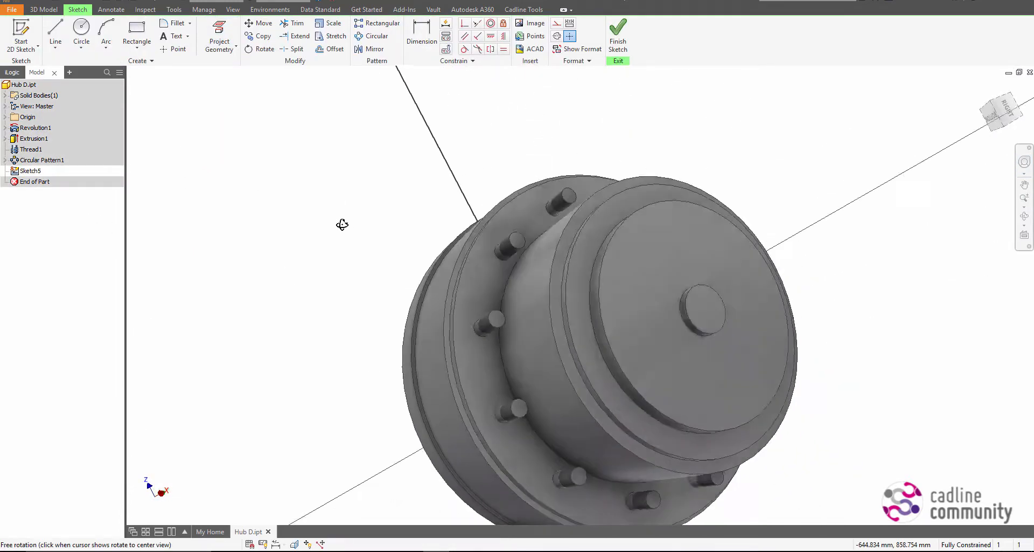
- Re-run Project Geometry on a stud edge so it comes in as construction geometry
{"action": "left_click", "coordinate": [219, 41]}
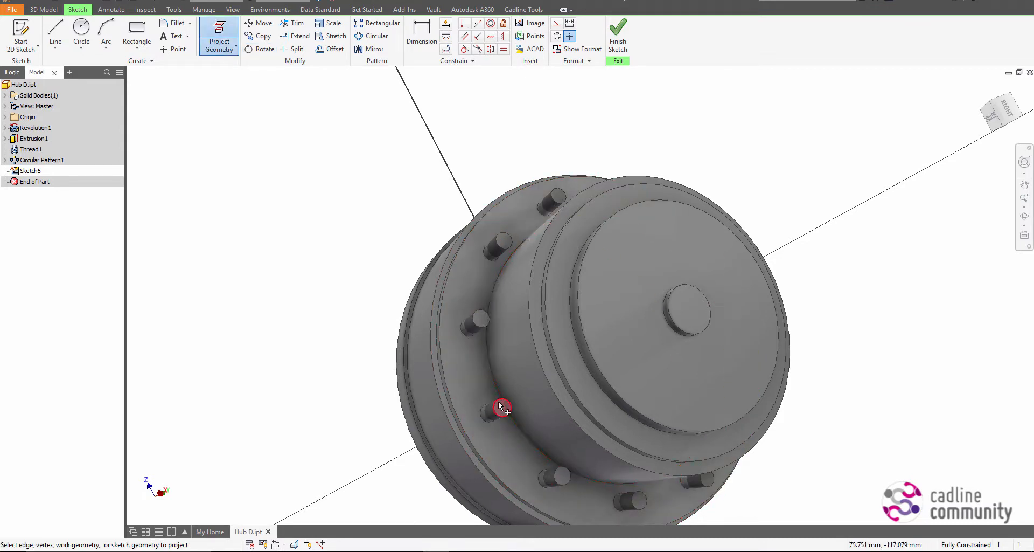
{"action": "left_click_drag", "start_coordinate": [501, 407], "coordinate": [431, 235]}
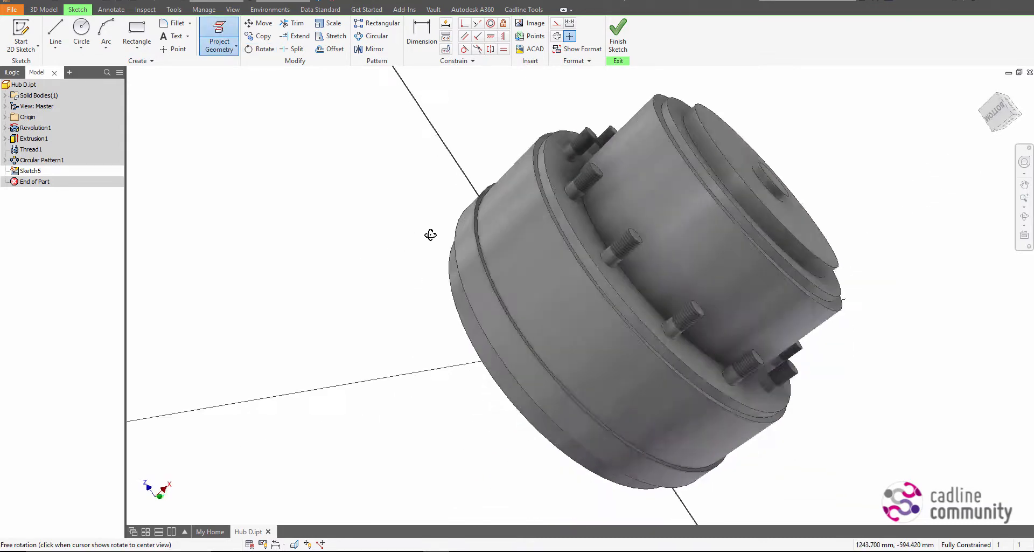